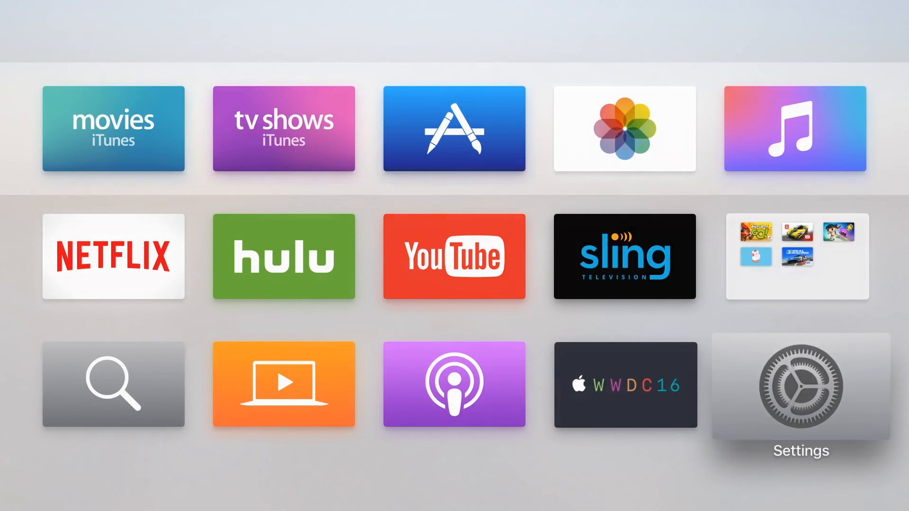
Switch Appearance from Light to Dark under General and return to the dark home screen.
{"action": "left_click", "coordinate": [800, 384]}
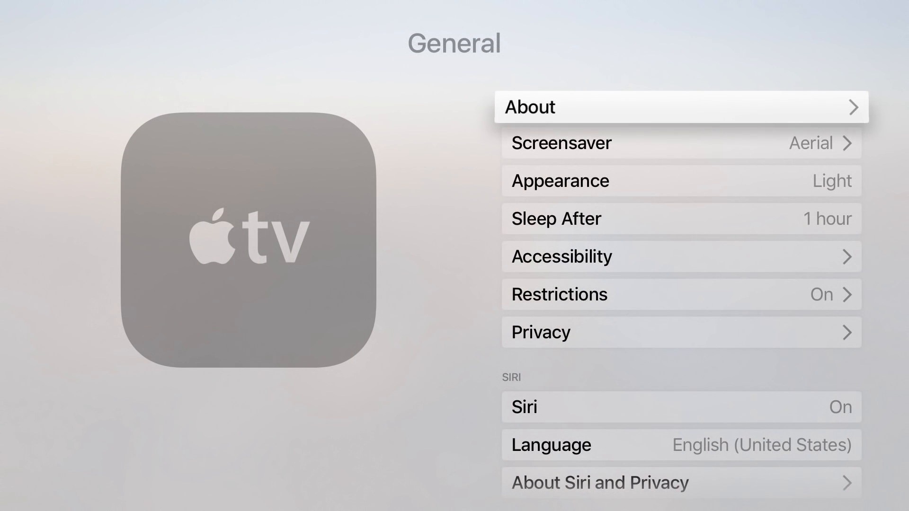
{"action": "scroll", "scroll_direction": "down", "scroll_amount": 3}
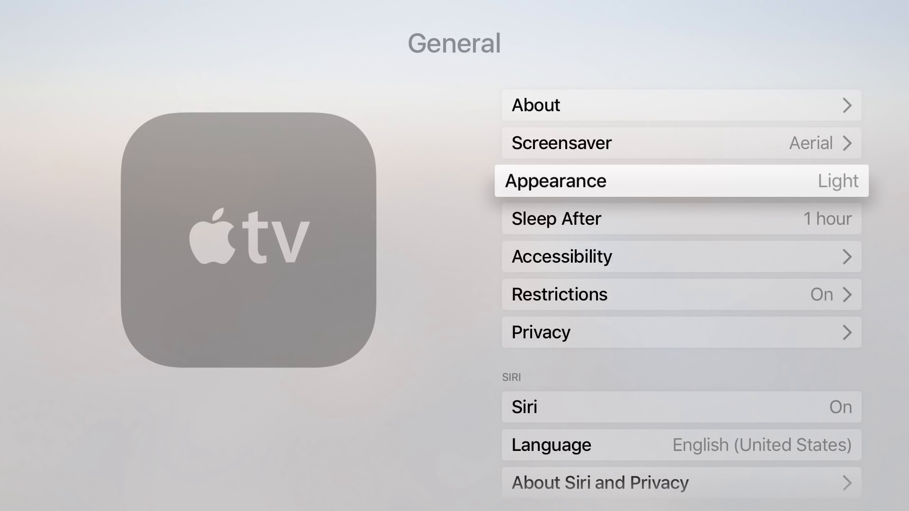
{"action": "left_click", "coordinate": [681, 181]}
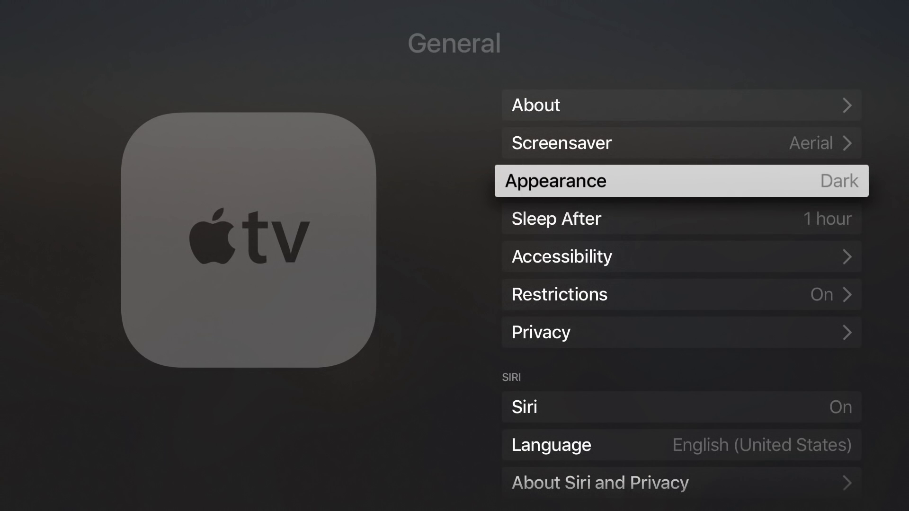
{"action": "key", "text": "menu"}
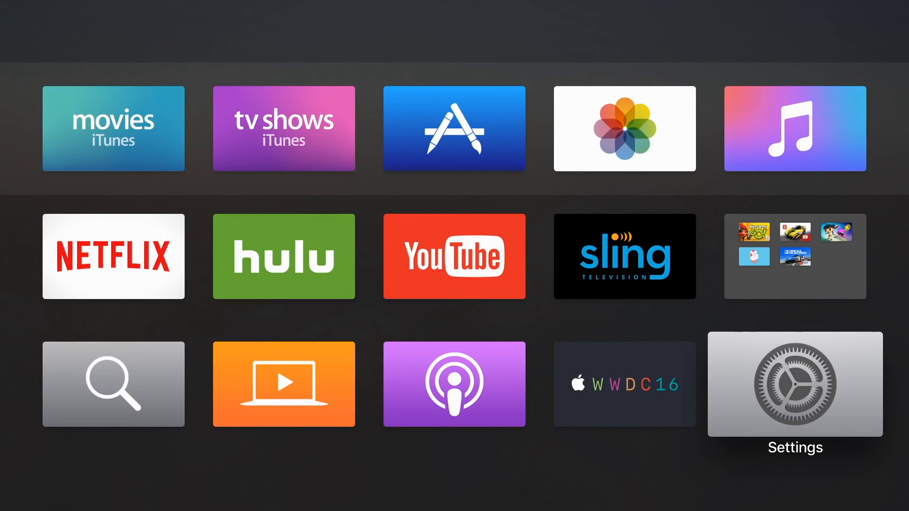
{"action": "left_click", "coordinate": [795, 385]}
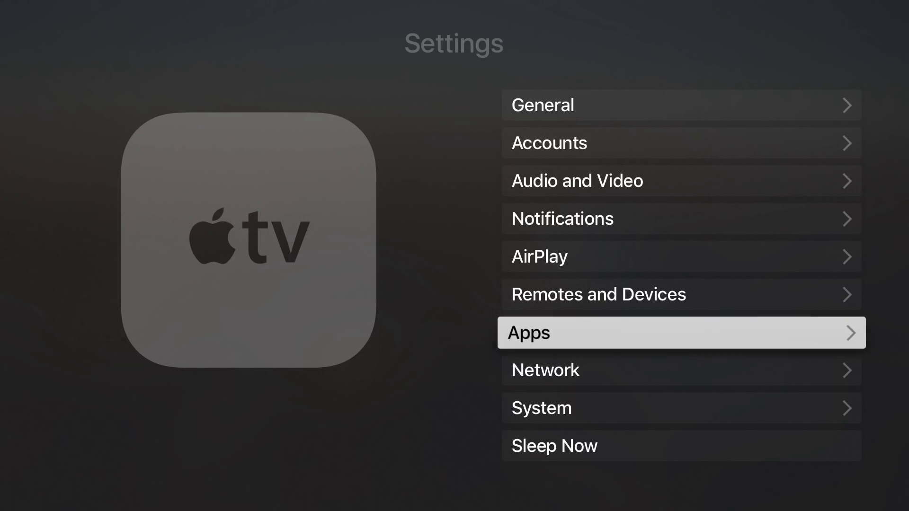
{"action": "left_click", "coordinate": [681, 332]}
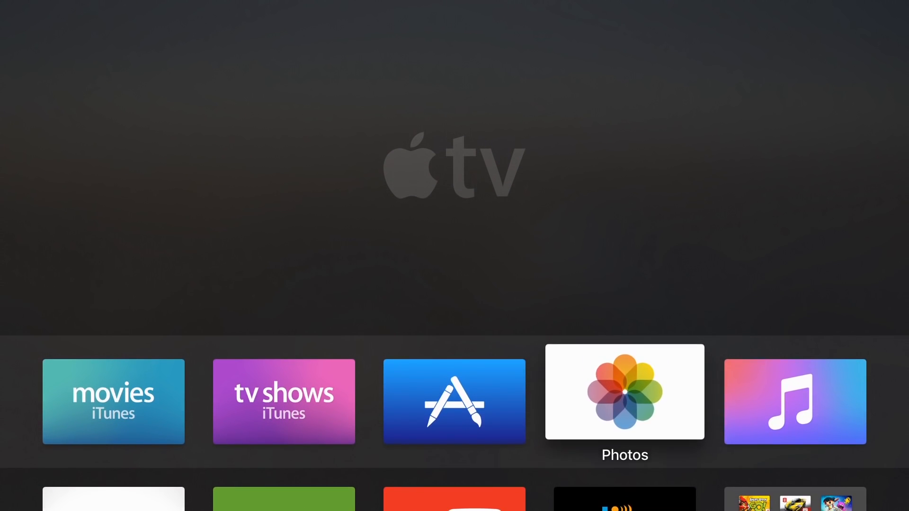
{"action": "left_click", "coordinate": [624, 393]}
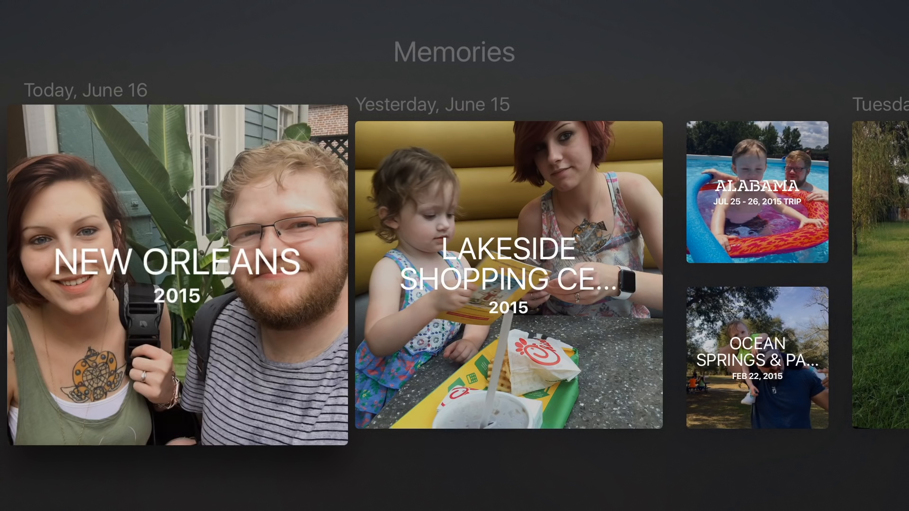
{"action": "key", "text": "menu"}
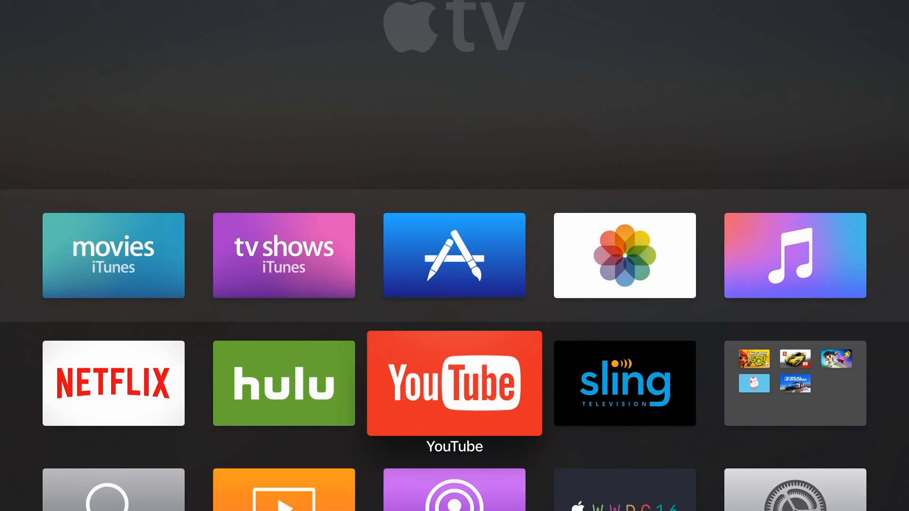
Summon Siri and begin asking "Show me movies about…".
{"action": "key", "text": "siri"}
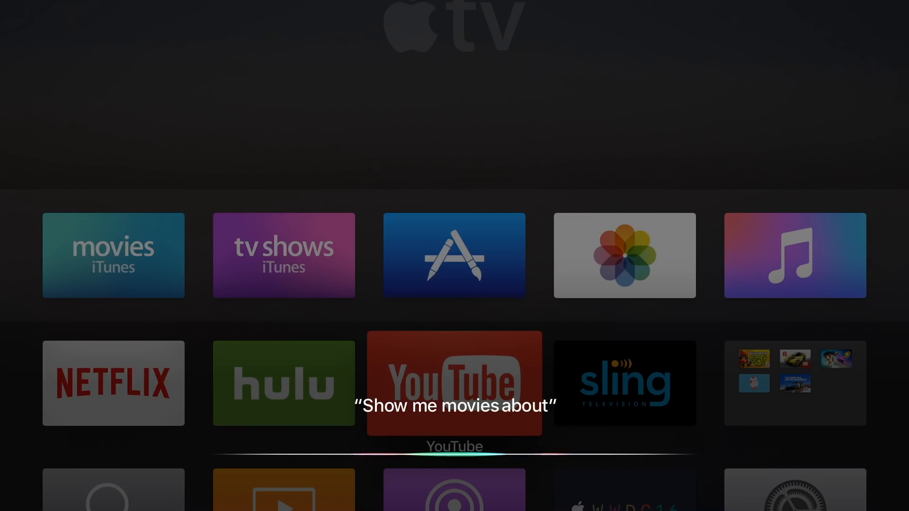
Complete the Siri request with "politics" and view the movie results.
{"action": "type", "text": "politics"}
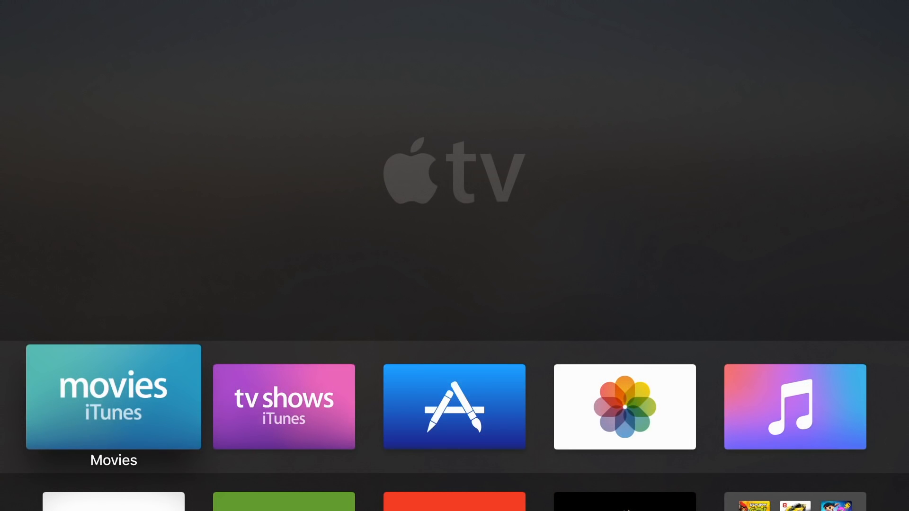
{"action": "left_click", "coordinate": [113, 396]}
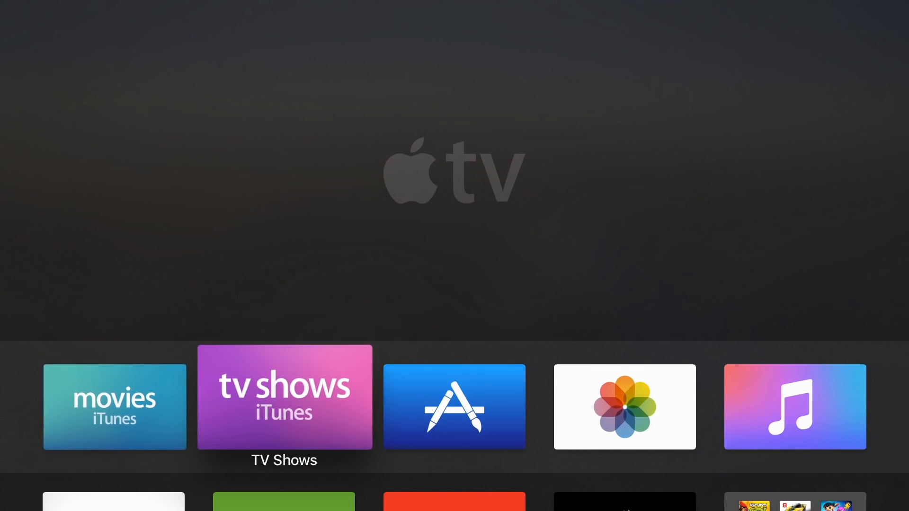
{"action": "left_click", "coordinate": [284, 406]}
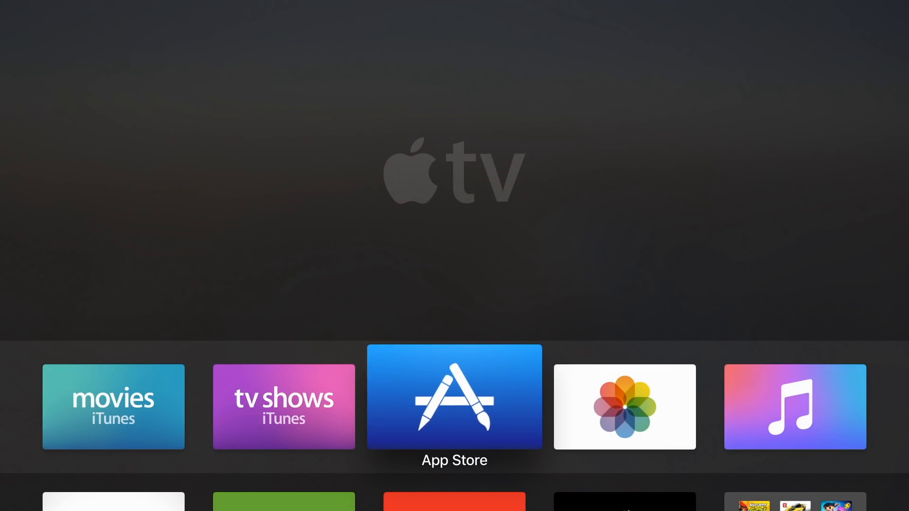
{"action": "left_click", "coordinate": [794, 406]}
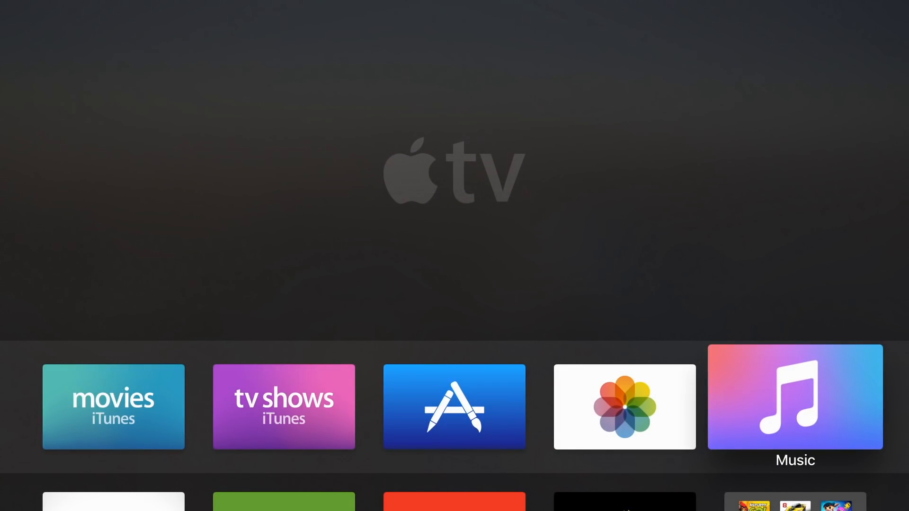
{"action": "scroll", "scroll_direction": "down", "scroll_amount": 3}
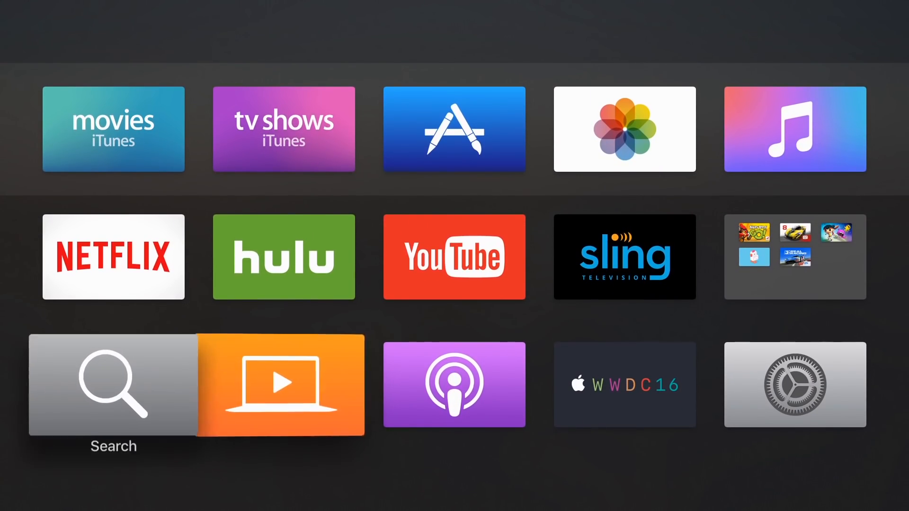
Browse the My Podcasts library in Podcasts, then leave it for the main Settings list.
{"action": "left_click", "coordinate": [113, 386]}
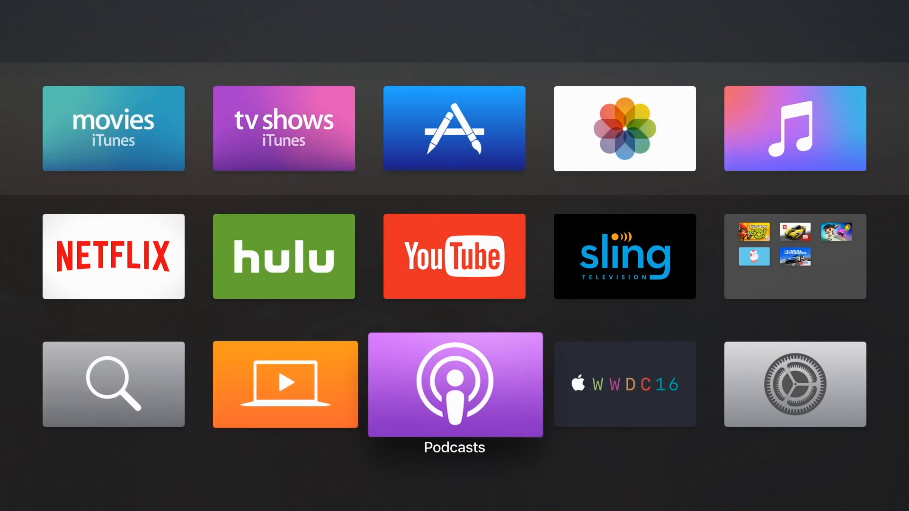
{"action": "left_click", "coordinate": [454, 384]}
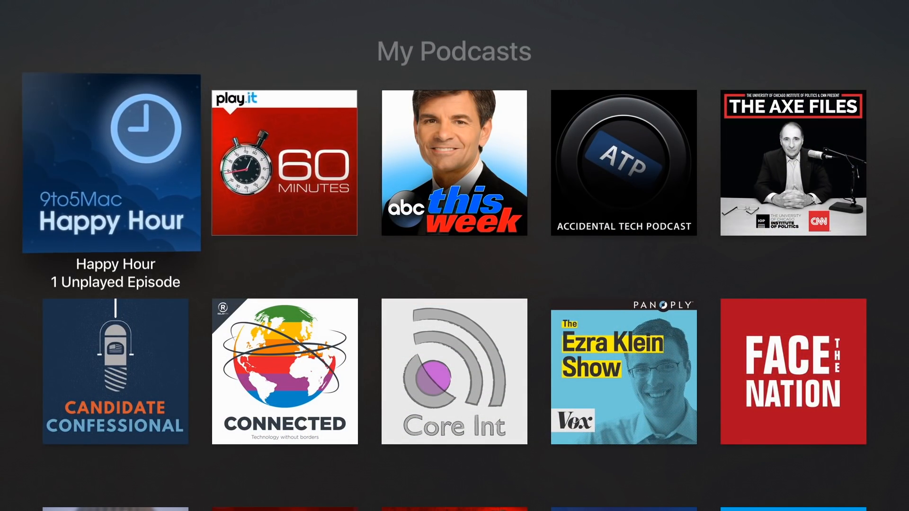
{"action": "left_click", "coordinate": [115, 163]}
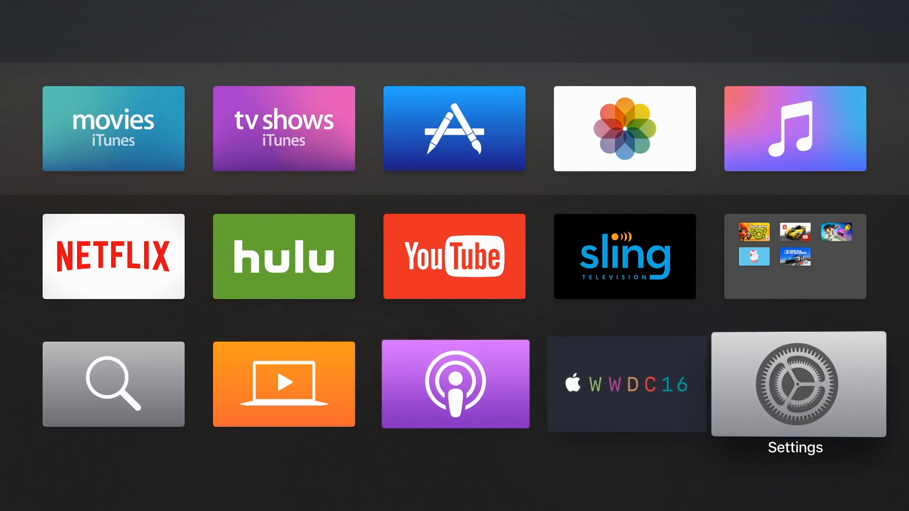
{"action": "left_click", "coordinate": [795, 386]}
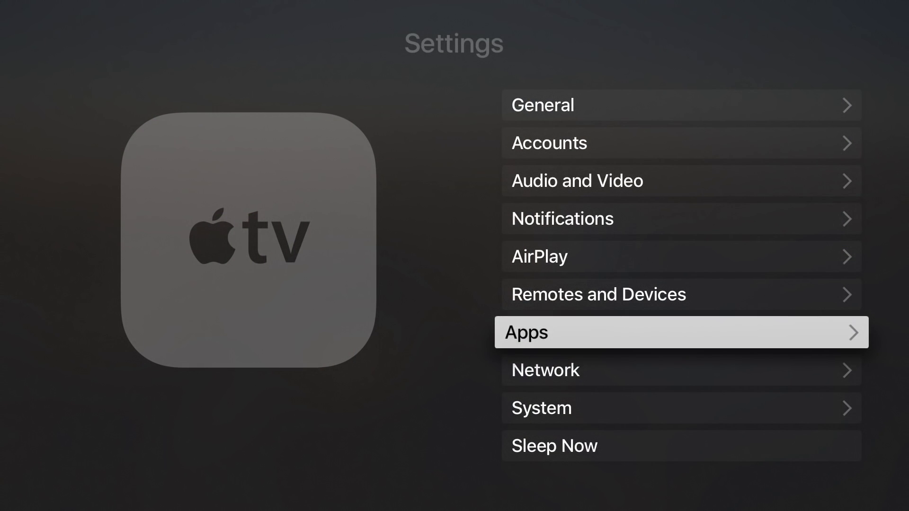